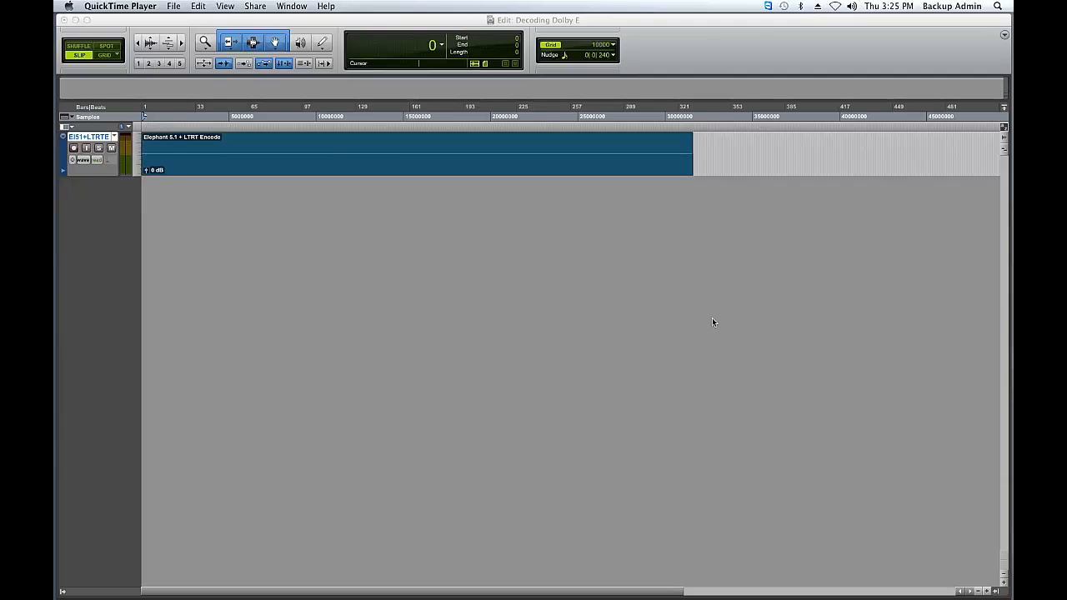
{"action": "mouse_move", "coordinate": [709, 336]}
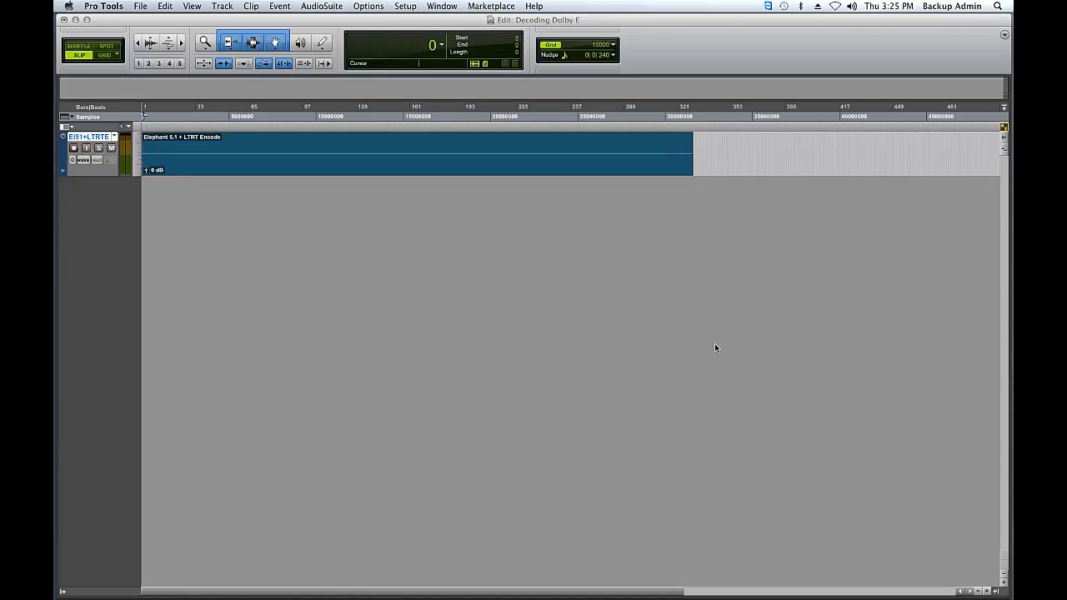
{"action": "mouse_move", "coordinate": [545, 242]}
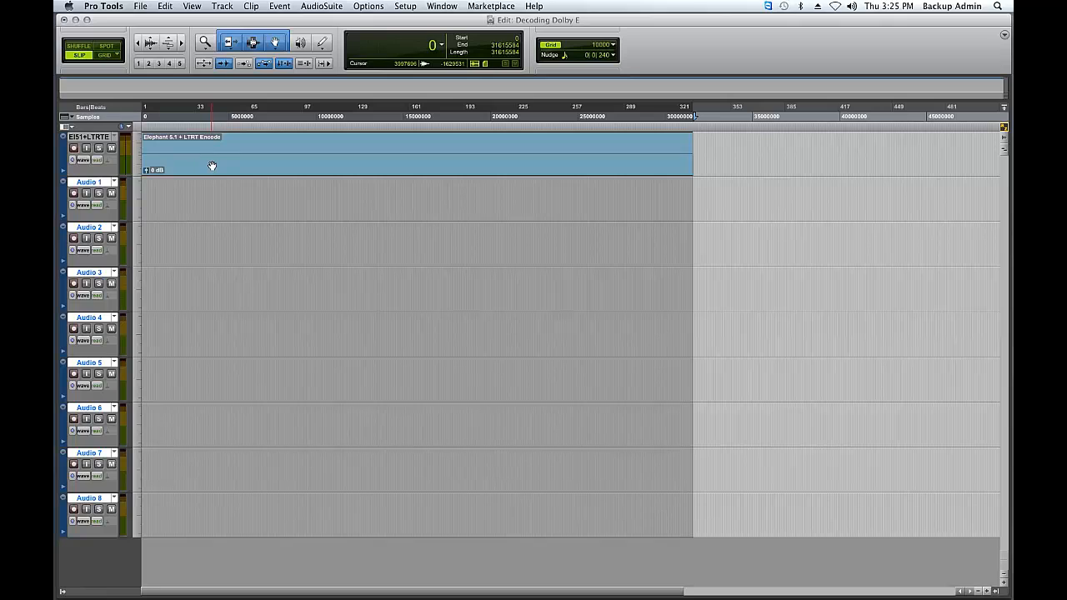
Select the Dolby E encoded clip and launch the SurCode Dolby E Decoder AudioSuite plug-in
{"action": "left_click", "coordinate": [321, 6]}
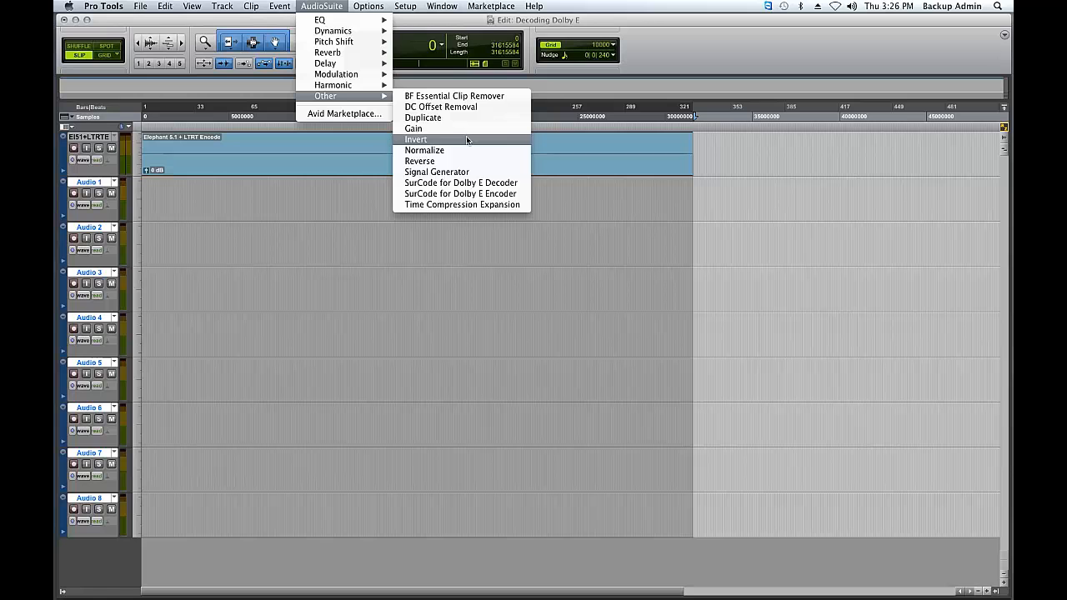
{"action": "mouse_move", "coordinate": [460, 183]}
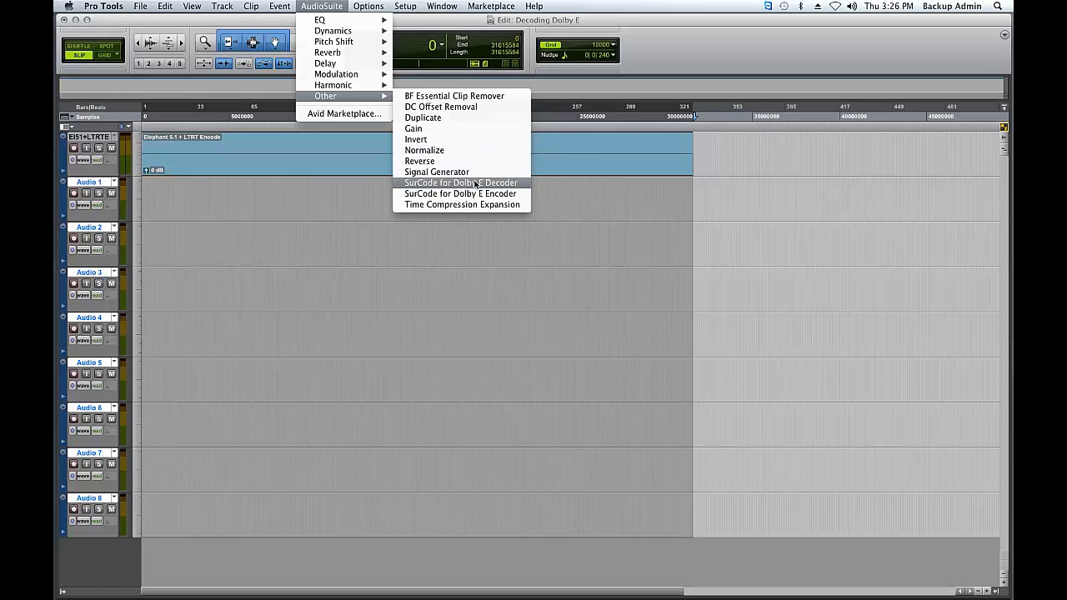
{"action": "left_click", "coordinate": [460, 182]}
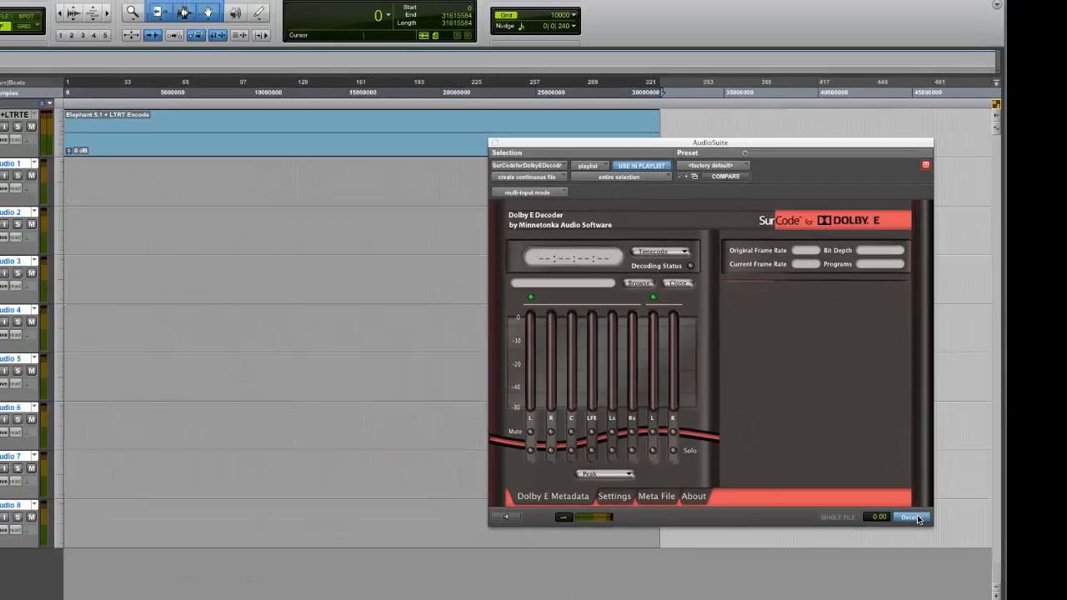
Run Decode in the SurCode Dolby E Decoder on the selected encoded clip
{"action": "left_click", "coordinate": [908, 517]}
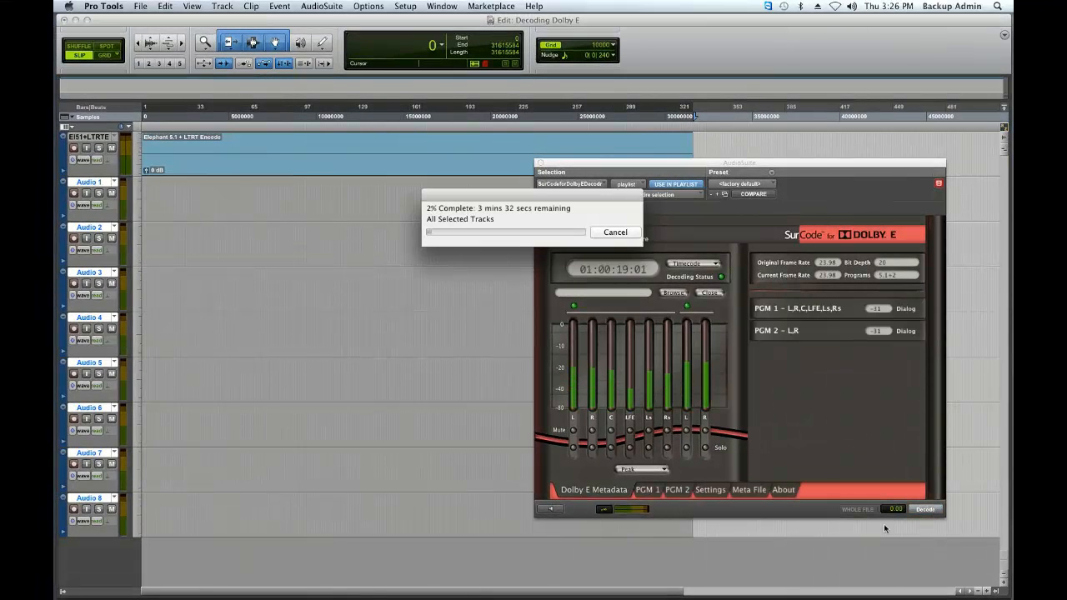